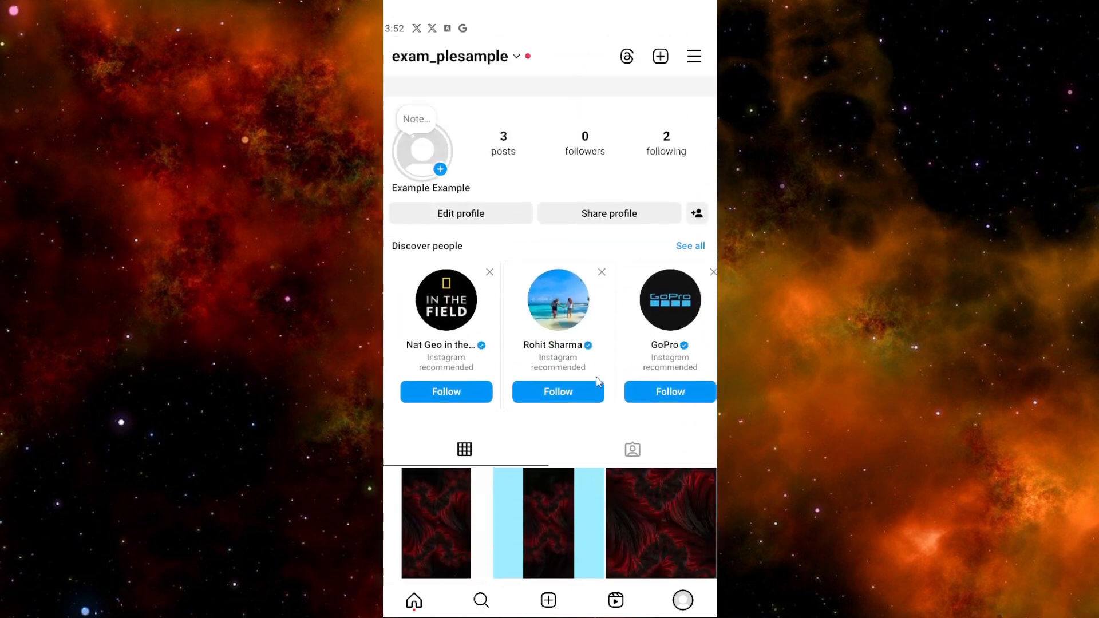
- From the hamburger menu's Settings and activity, scroll to More info and support and choose Help
scroll(down, 3)
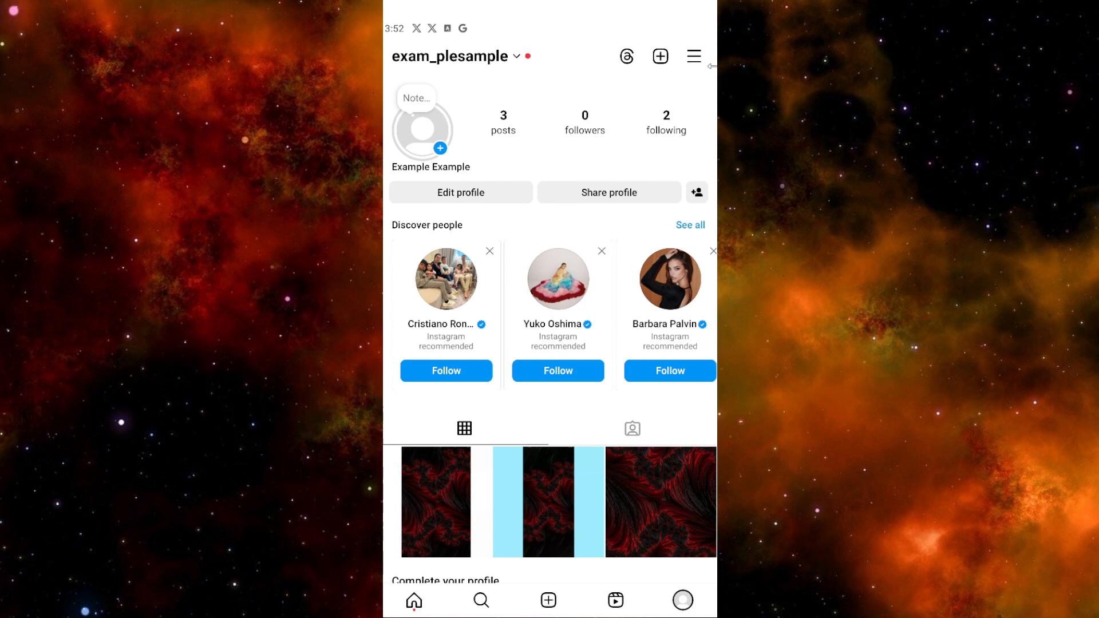
click(693, 56)
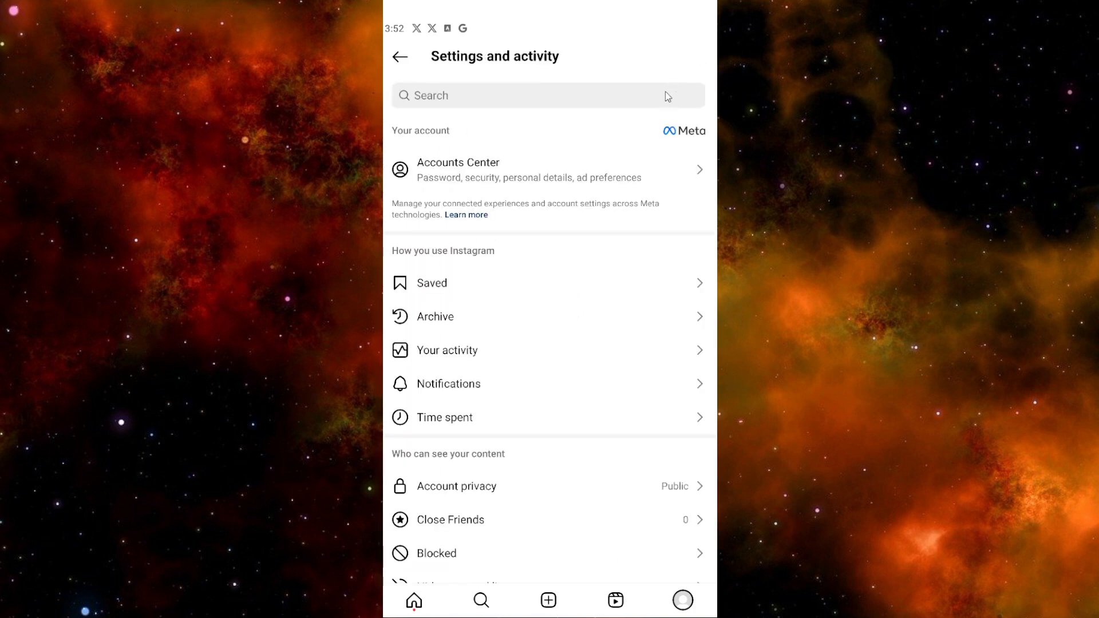
scroll(down, 3)
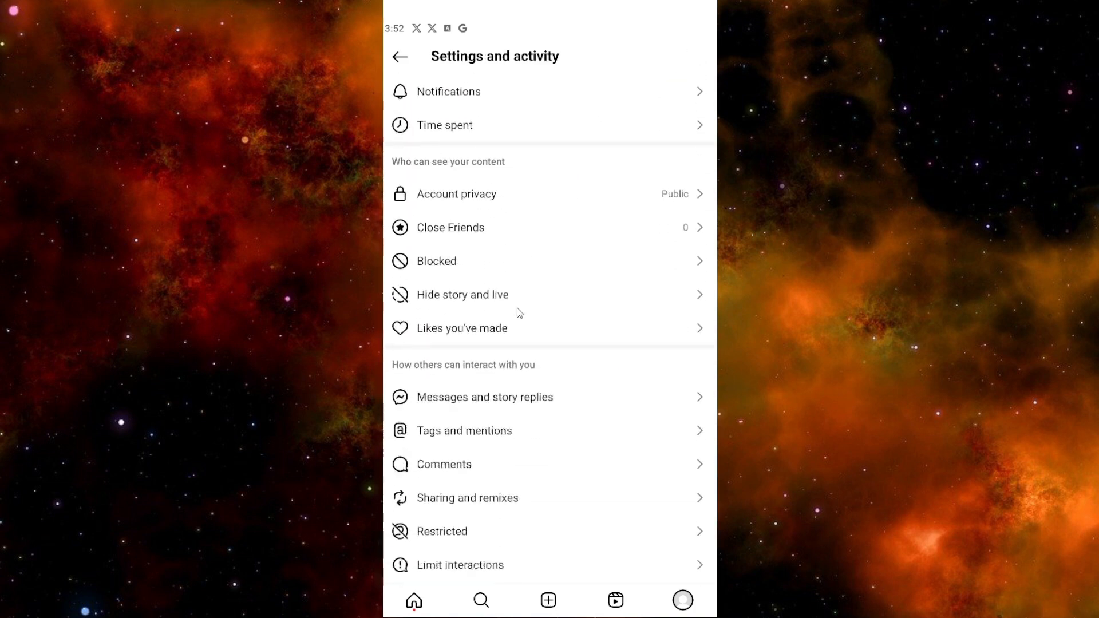
scroll(down, 3)
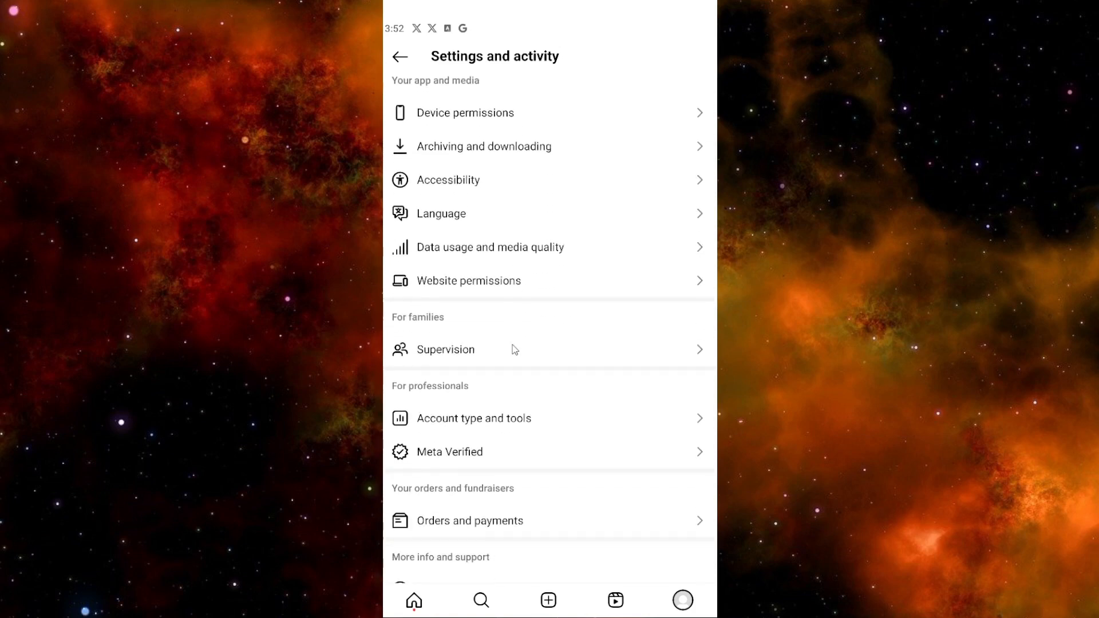
scroll(down, 3)
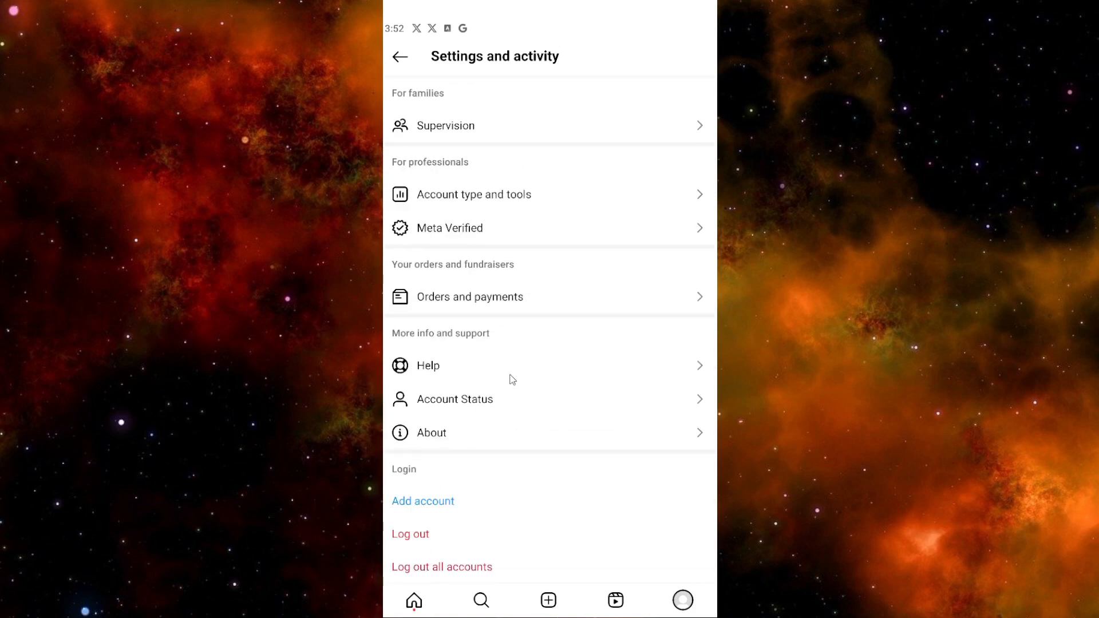
click(428, 365)
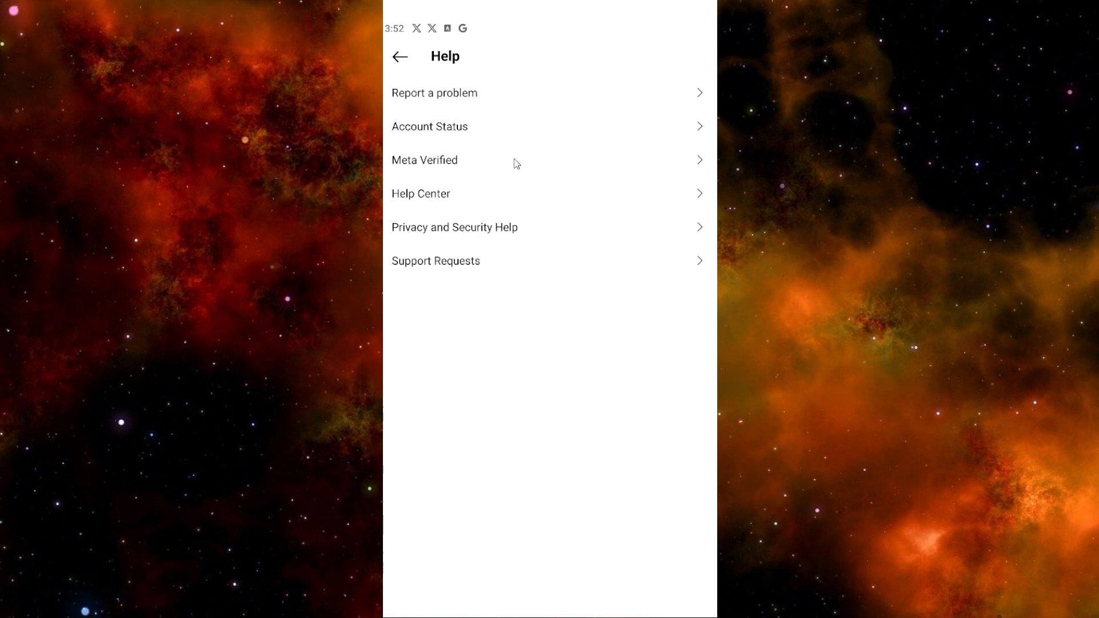
- Choose Report a problem, then Report problem, and include logs and diagnostics
click(434, 93)
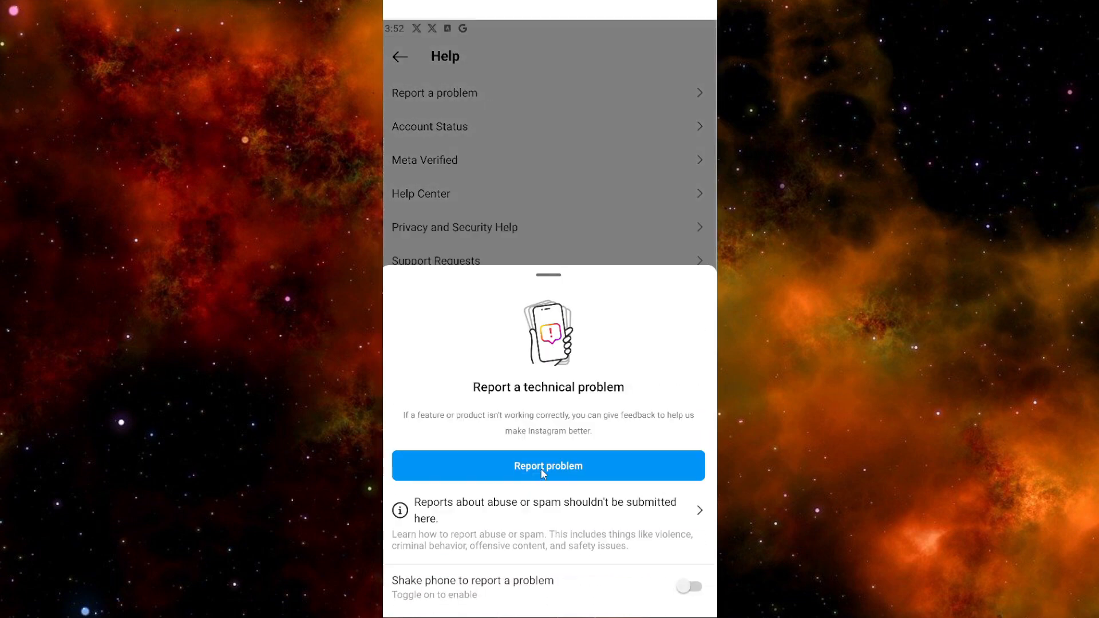
click(548, 466)
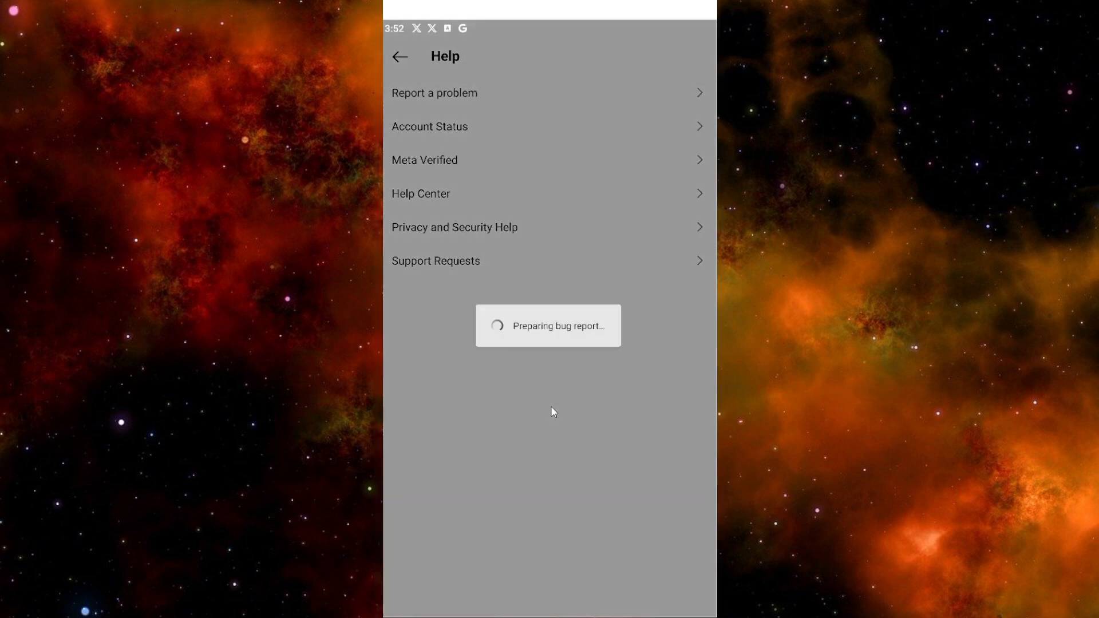
click(434, 92)
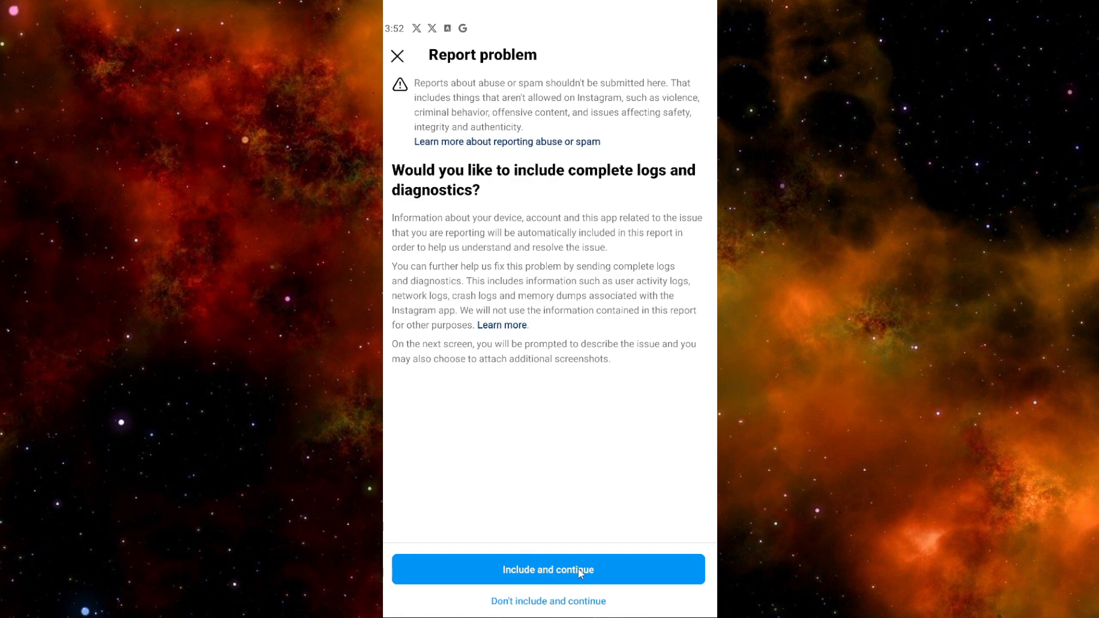
click(548, 568)
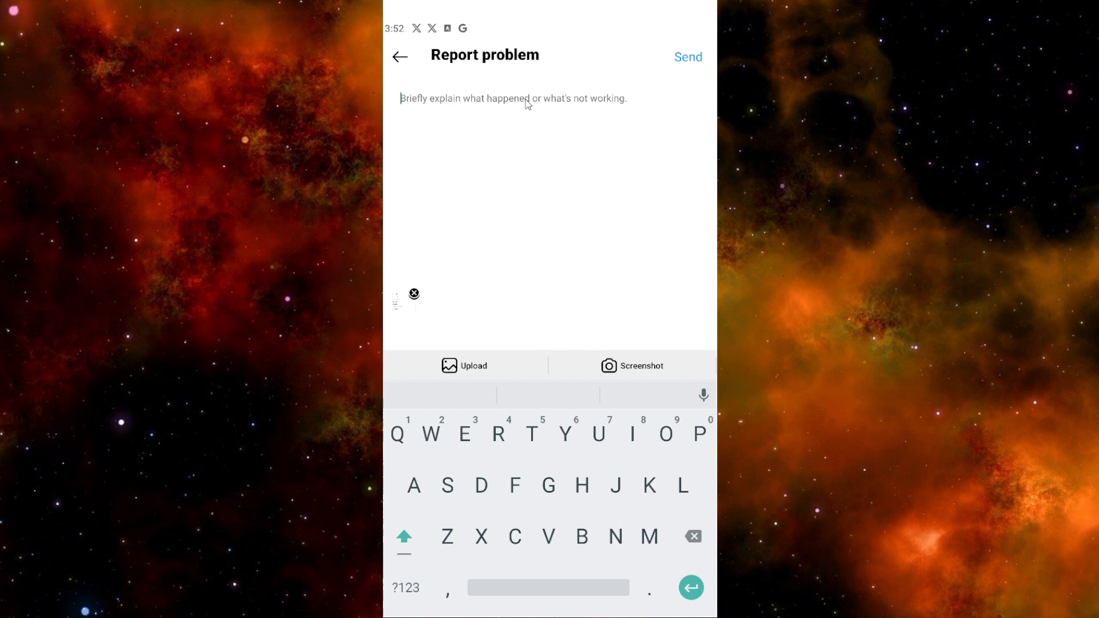
mouse_move(595, 110)
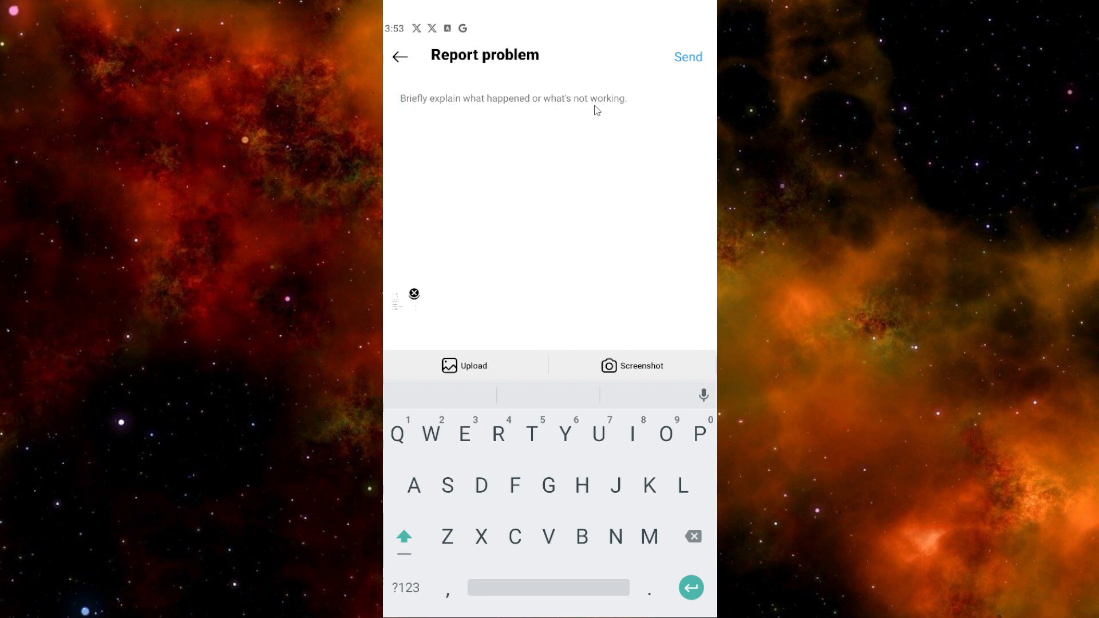
- Type 'Hello, meta ai is not available in my account yet. Can you please give me access.'
text(Hello, meta ai is not available in my account yet. Can you please give me an access to meta ai? Thanks)
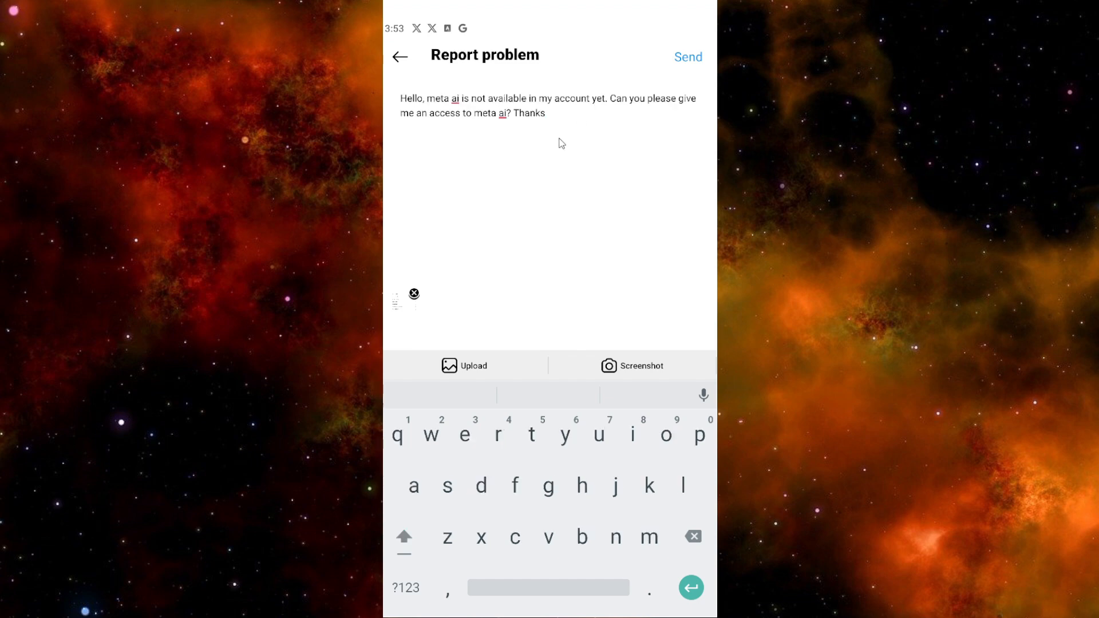
mouse_move(445, 278)
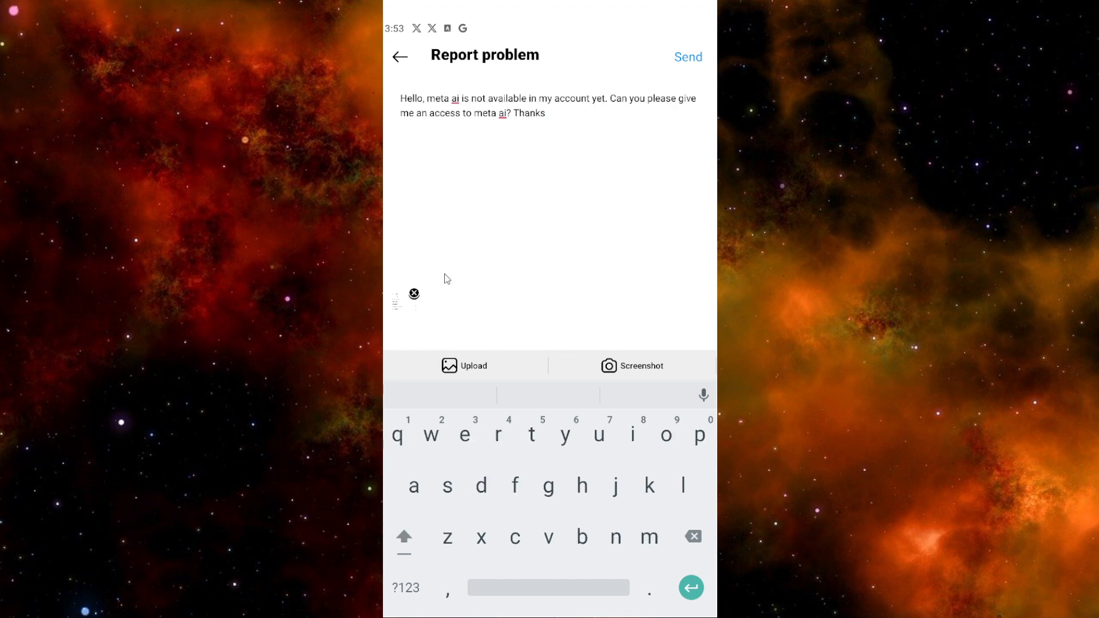
mouse_move(468, 203)
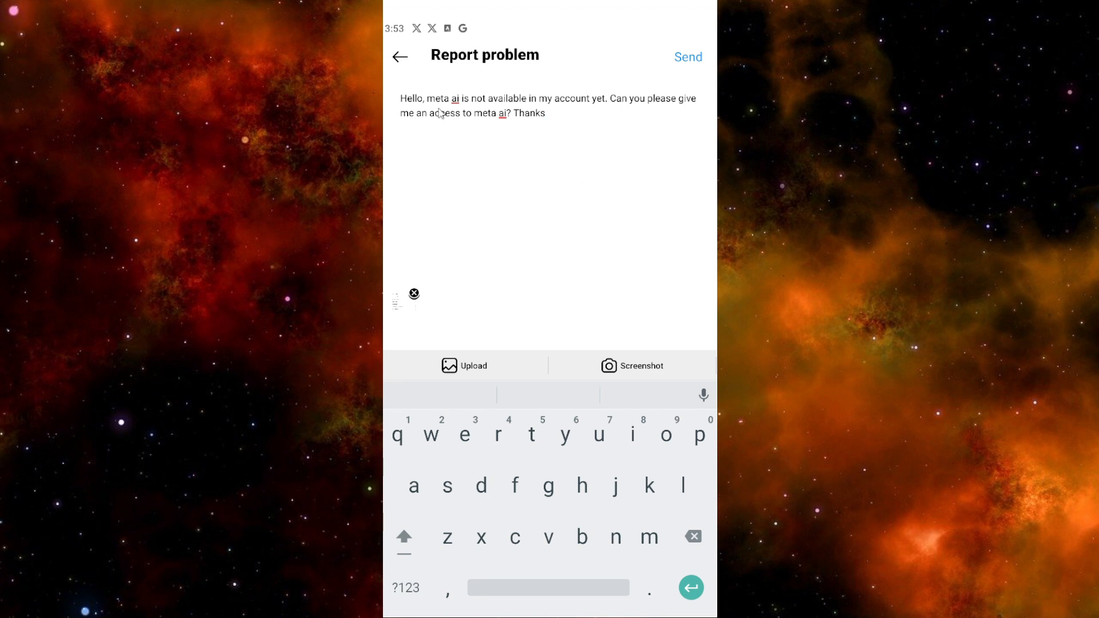
- Send the Meta AI access report and go back through Help to Settings and activity
click(400, 56)
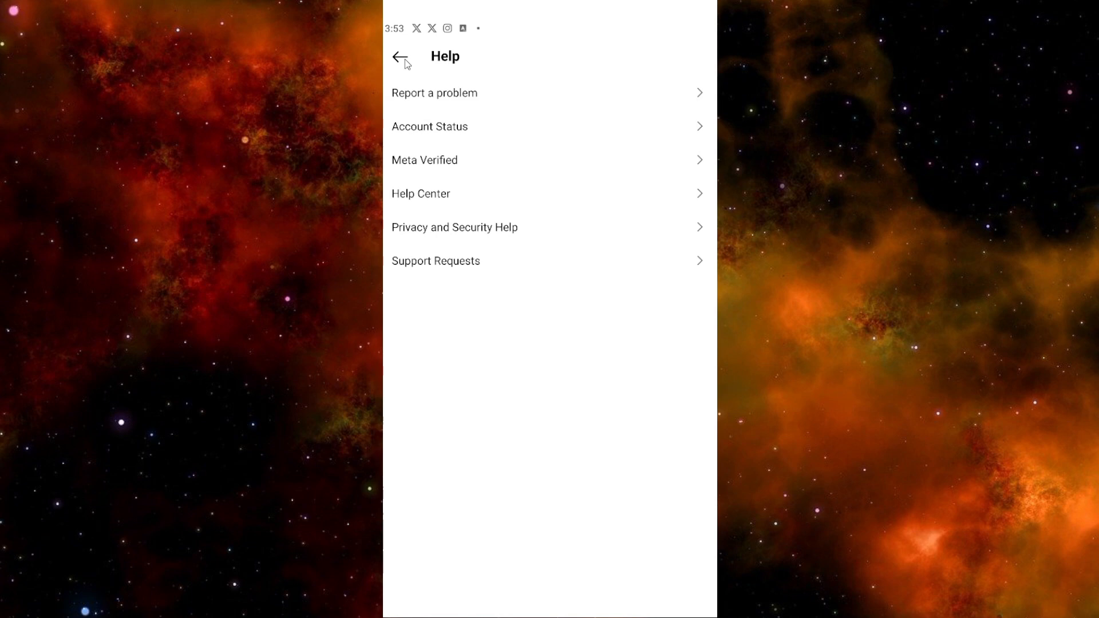
click(398, 57)
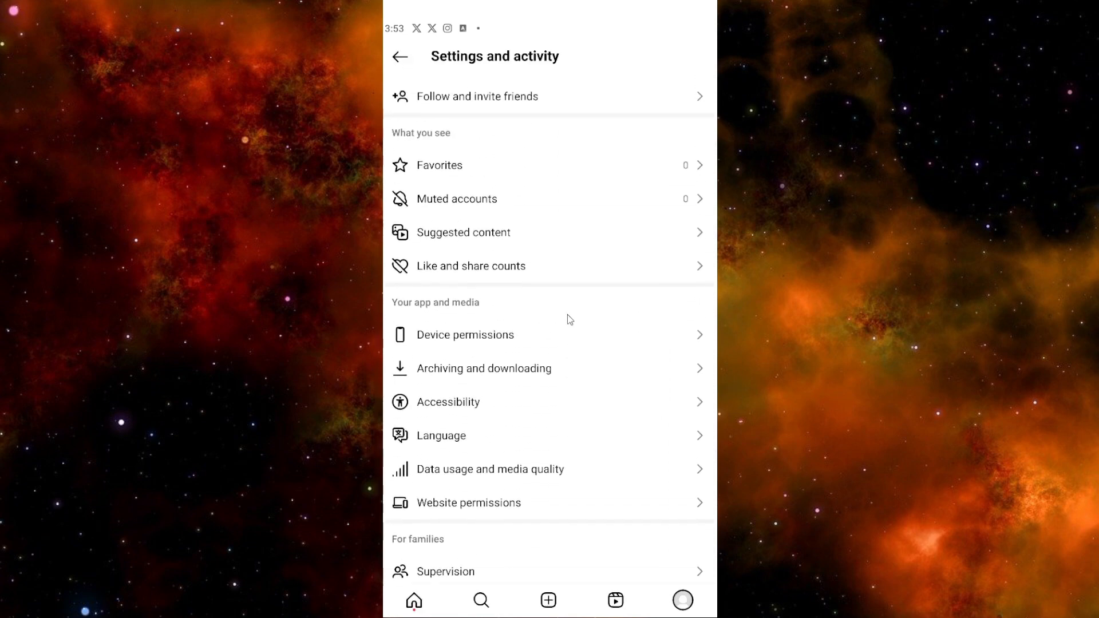
scroll(down, 3)
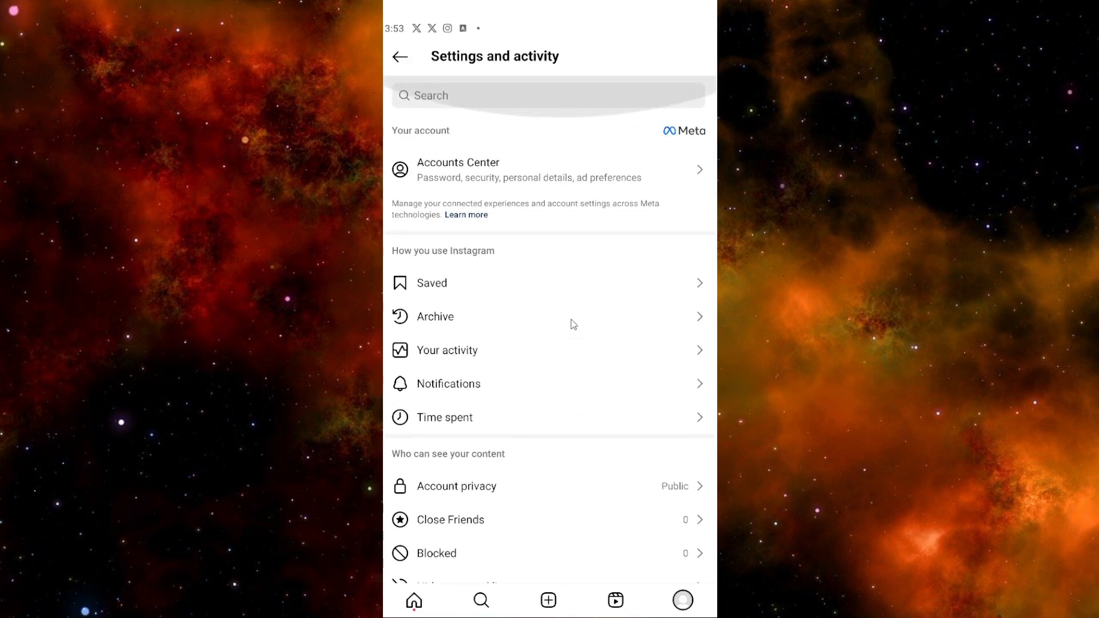